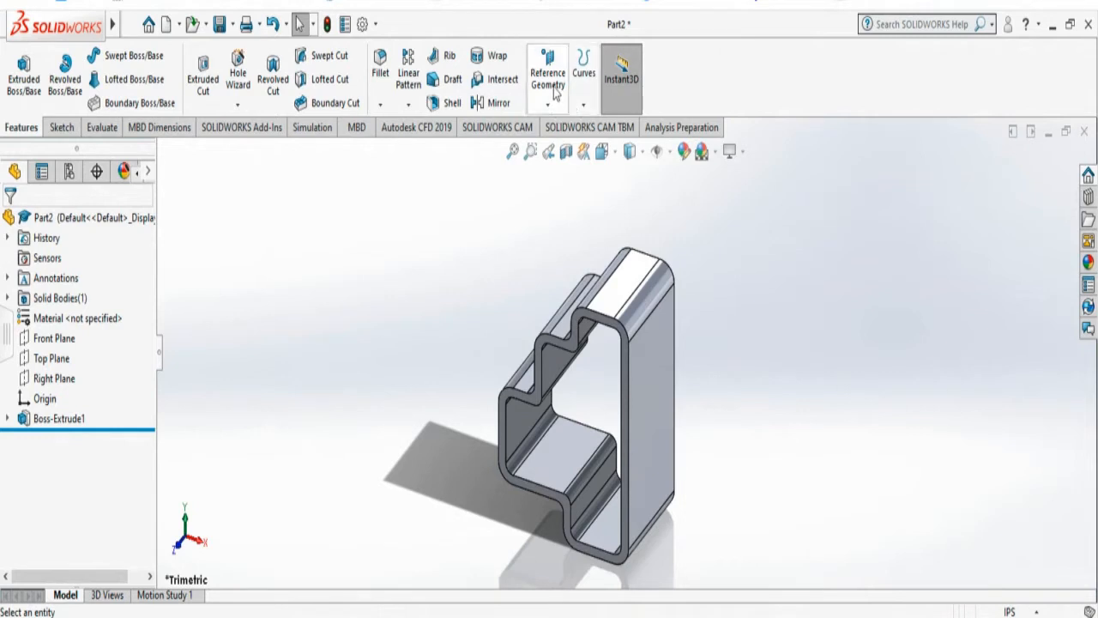
pyautogui.moveTo(547, 73)
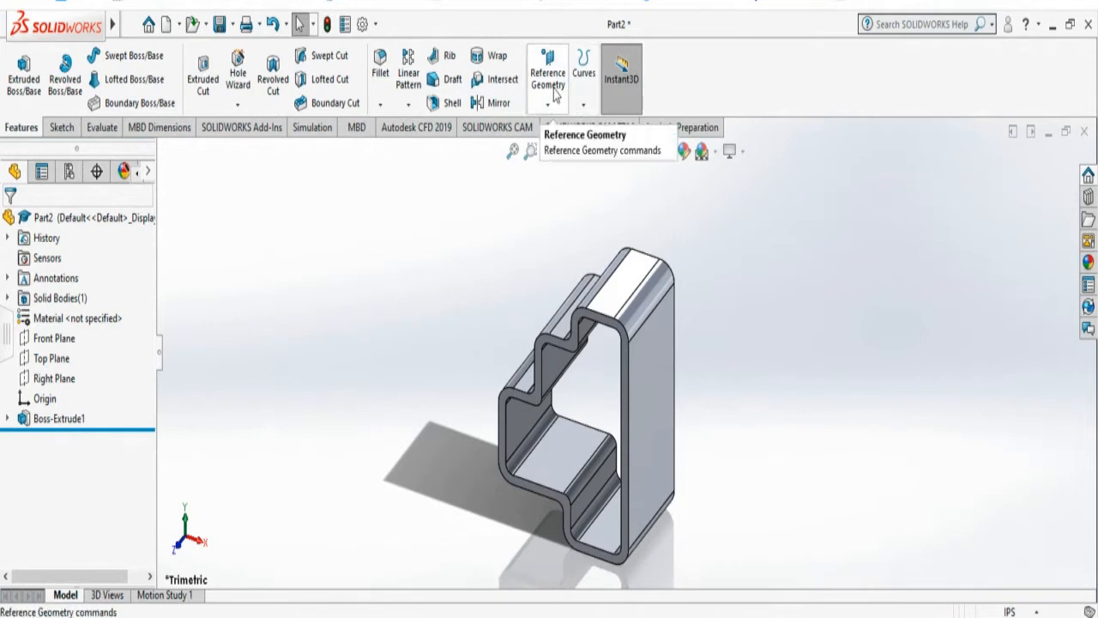
# Show the Reference Geometry list with Plane, Axis and Coordinate System options
pyautogui.click(547, 78)
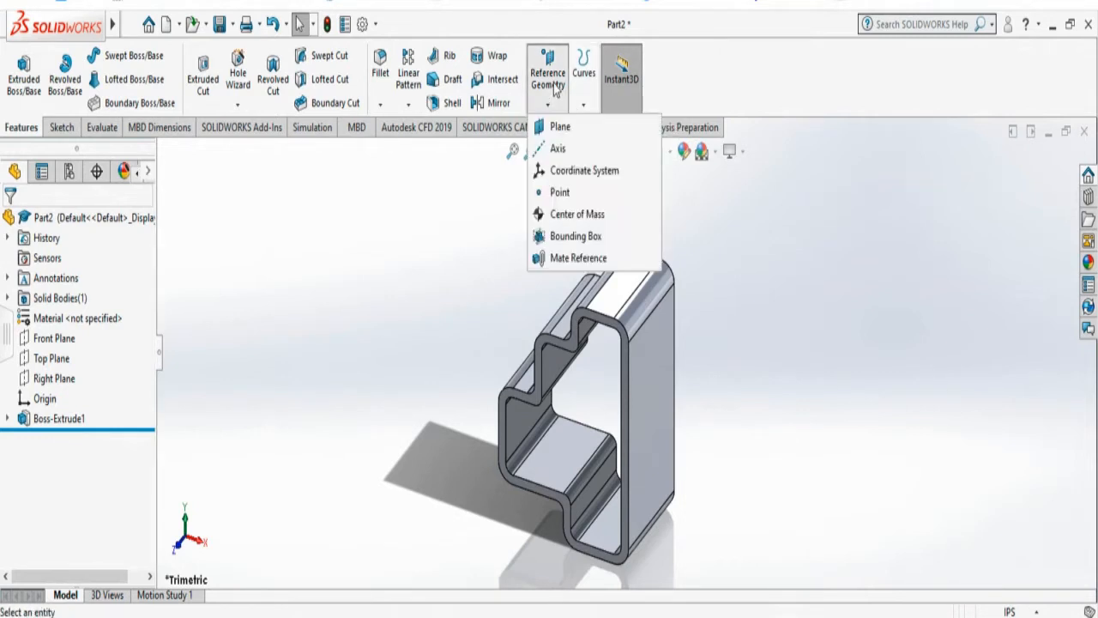
pyautogui.moveTo(579, 126)
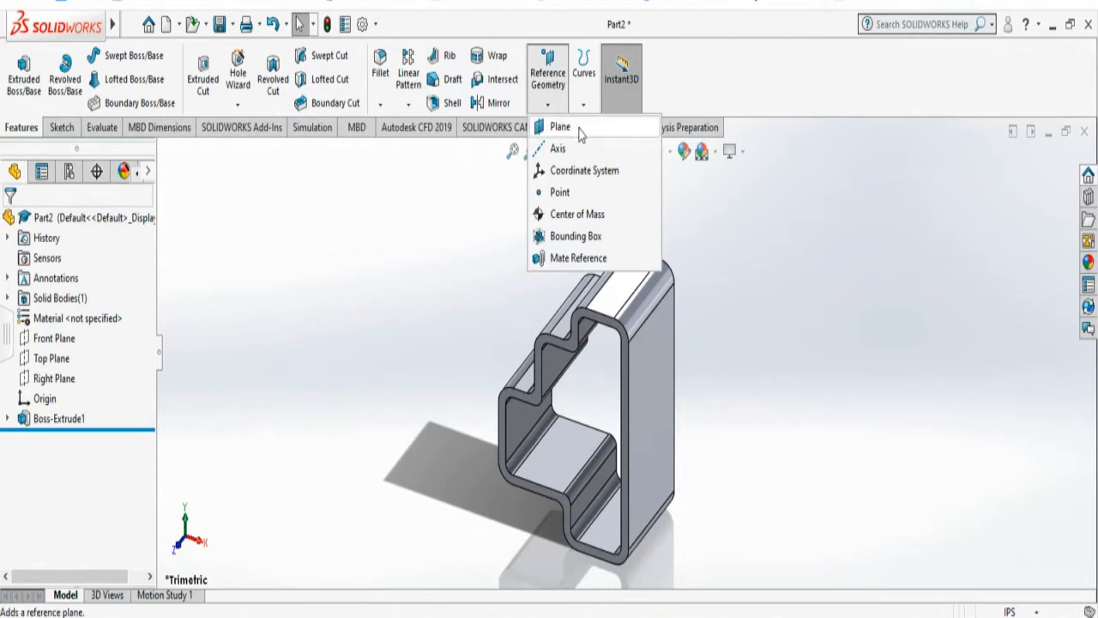
# Preview three reference planes offset 2.0in from the right side face
pyautogui.click(559, 126)
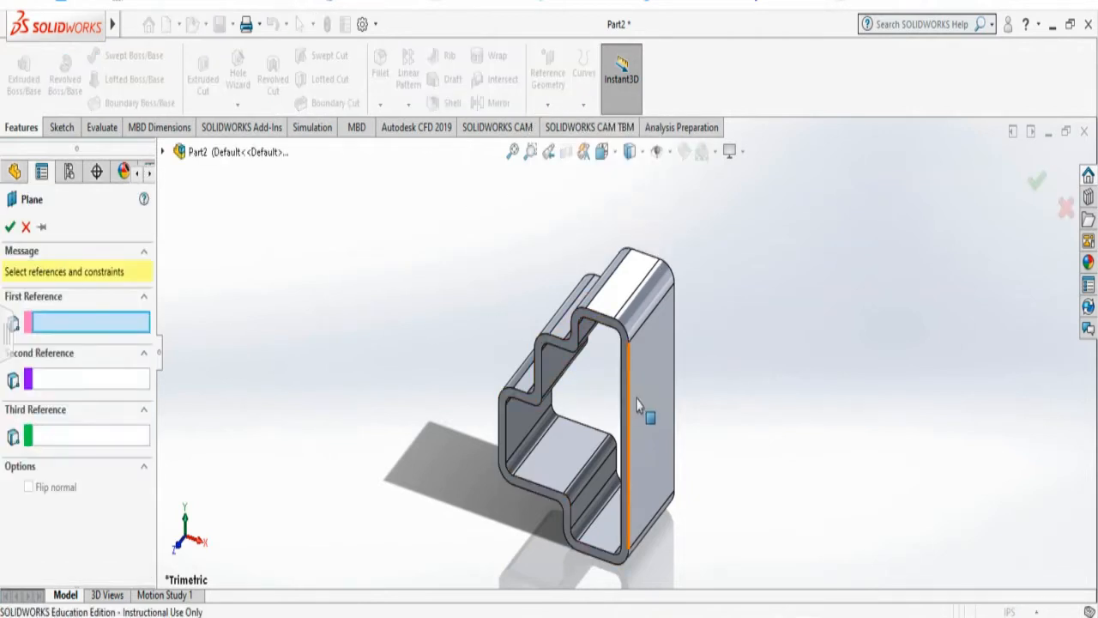
pyautogui.click(651, 404)
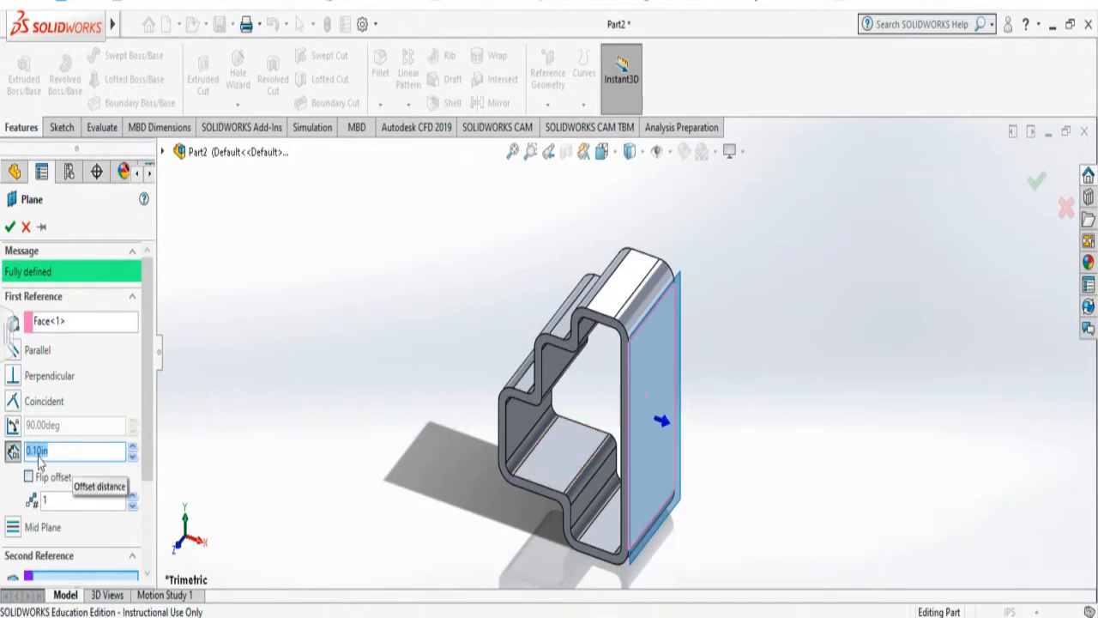
pyautogui.write('0.0in')
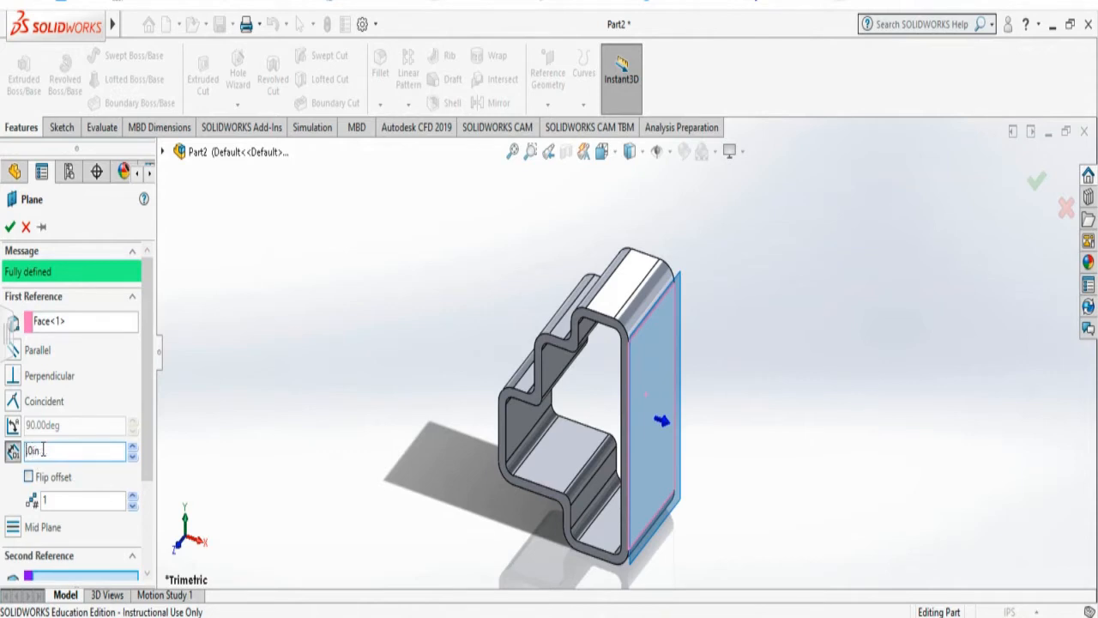
pyautogui.write('2.0in')
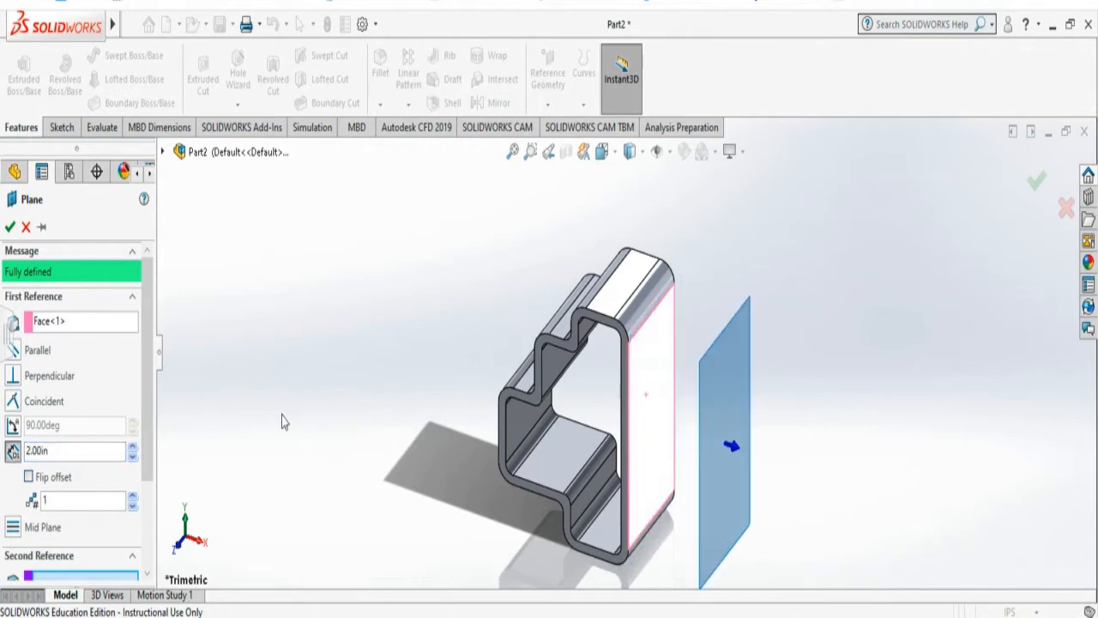
pyautogui.moveTo(341, 436)
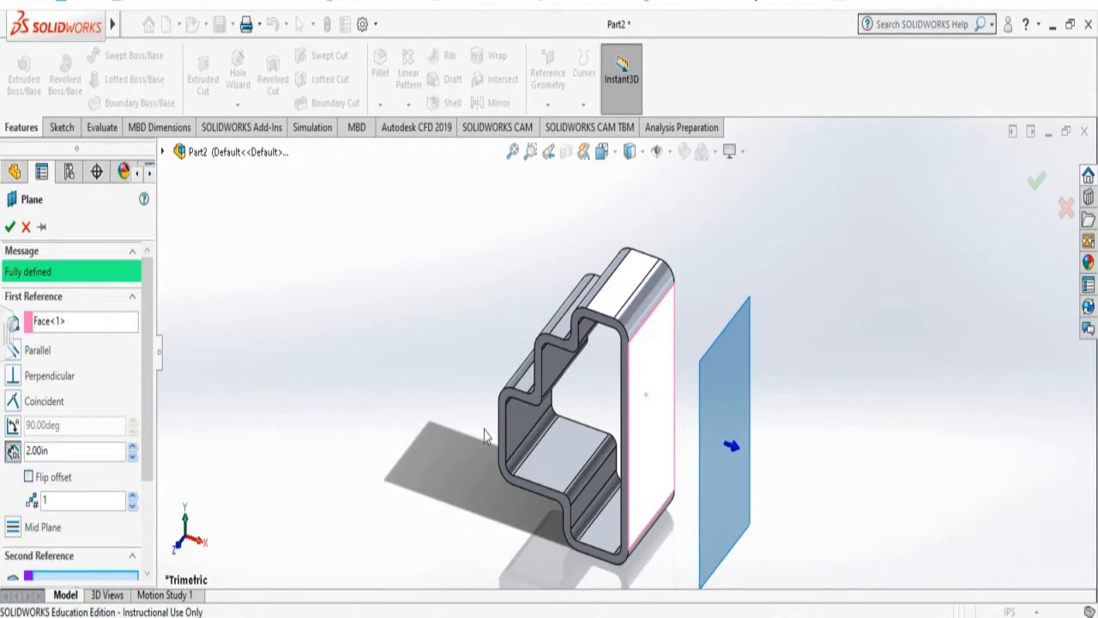
pyautogui.moveTo(727, 438)
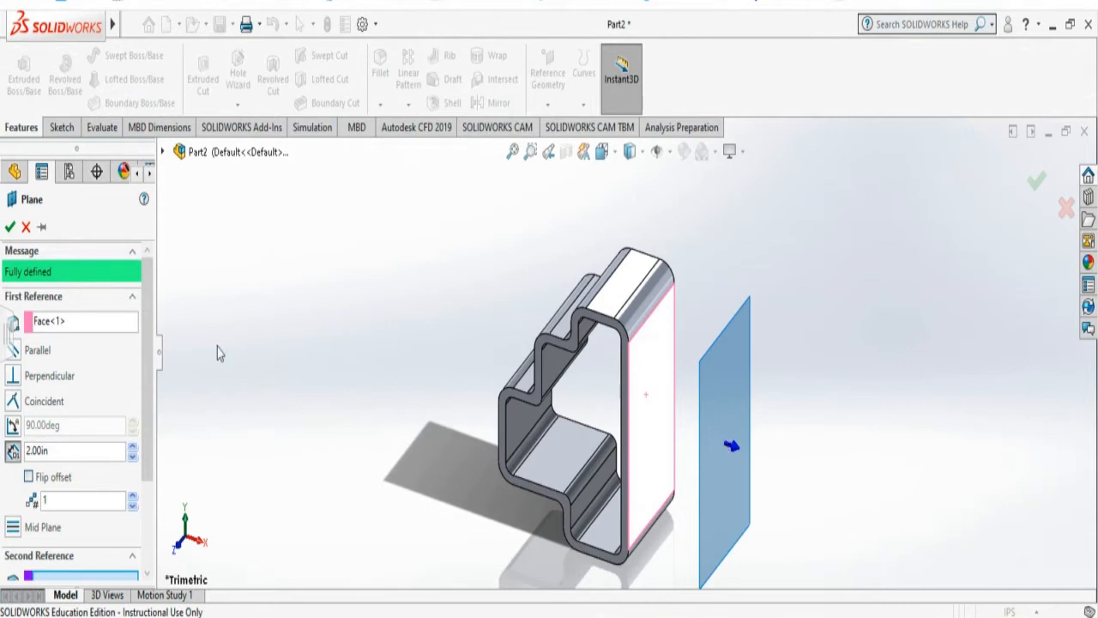
pyautogui.click(13, 375)
pyautogui.write('3')
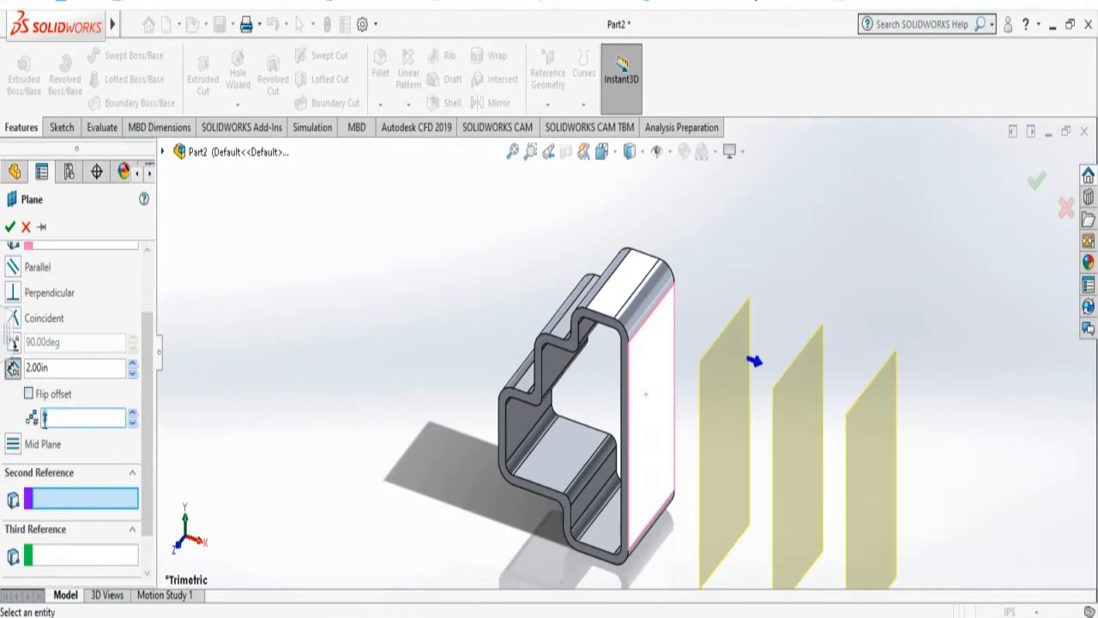
# Reduce the offset planes to one and flip the offset direction
pyautogui.click(725, 412)
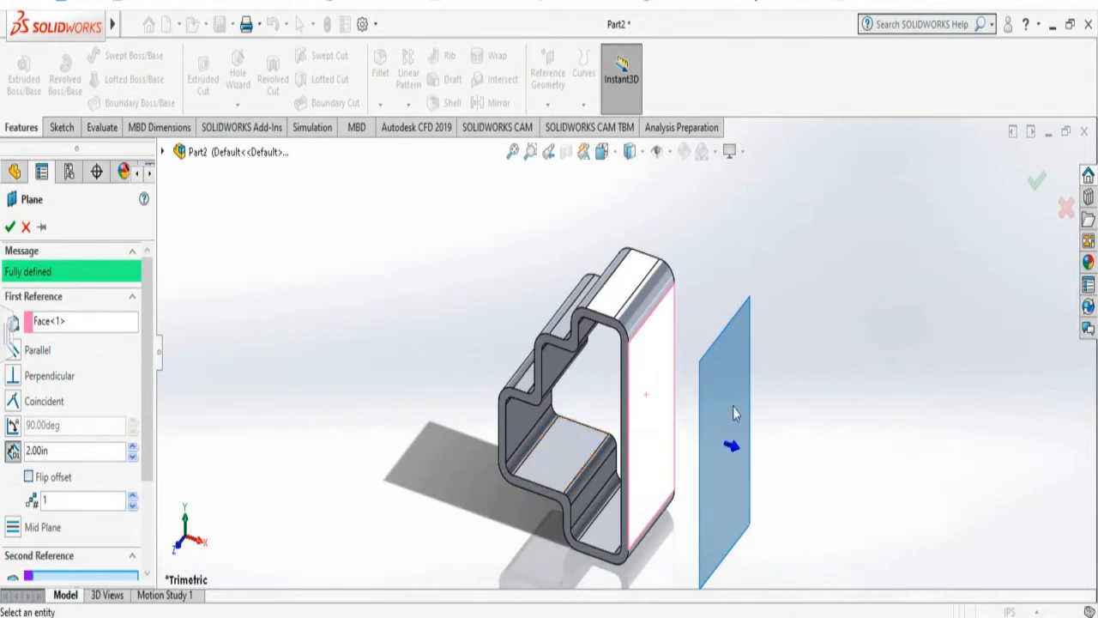
pyautogui.moveTo(730, 442)
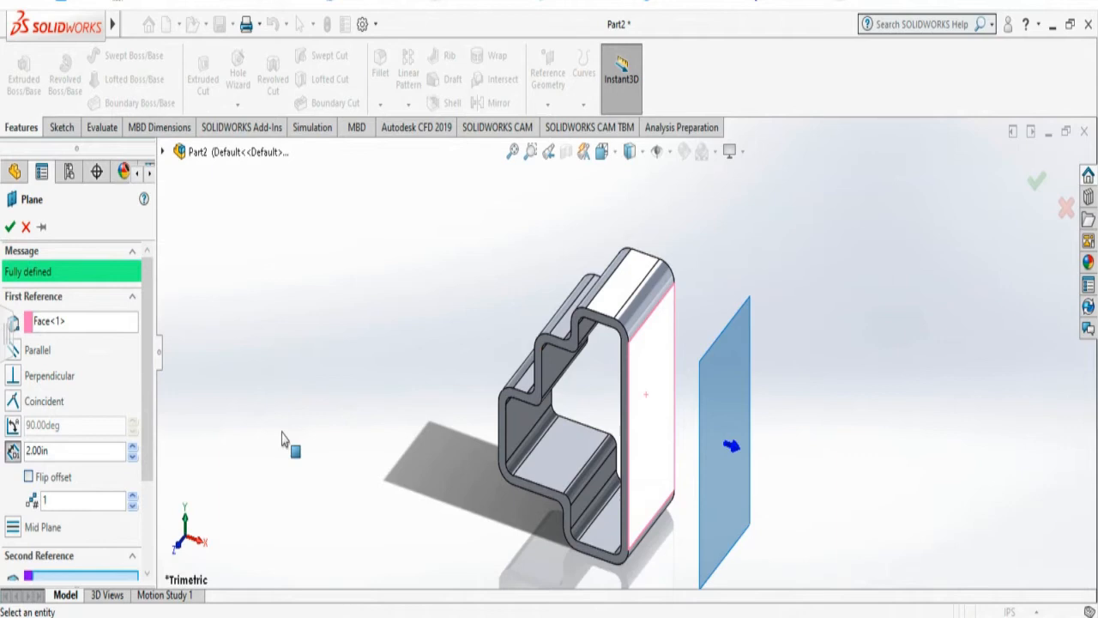
pyautogui.moveTo(28, 477)
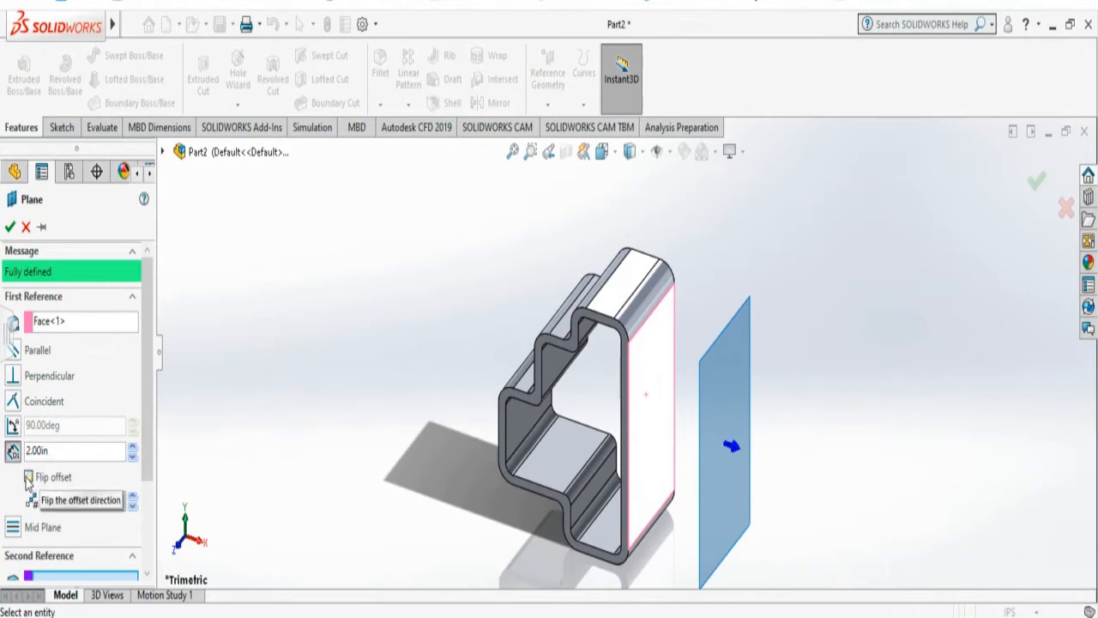
pyautogui.click(28, 477)
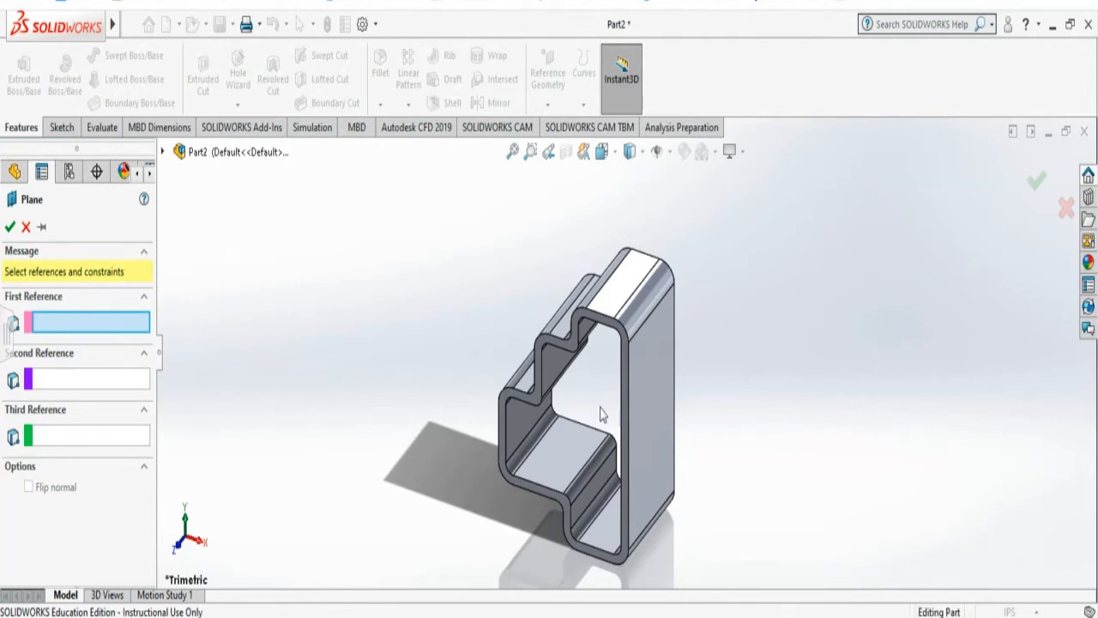
pyautogui.moveTo(658, 425)
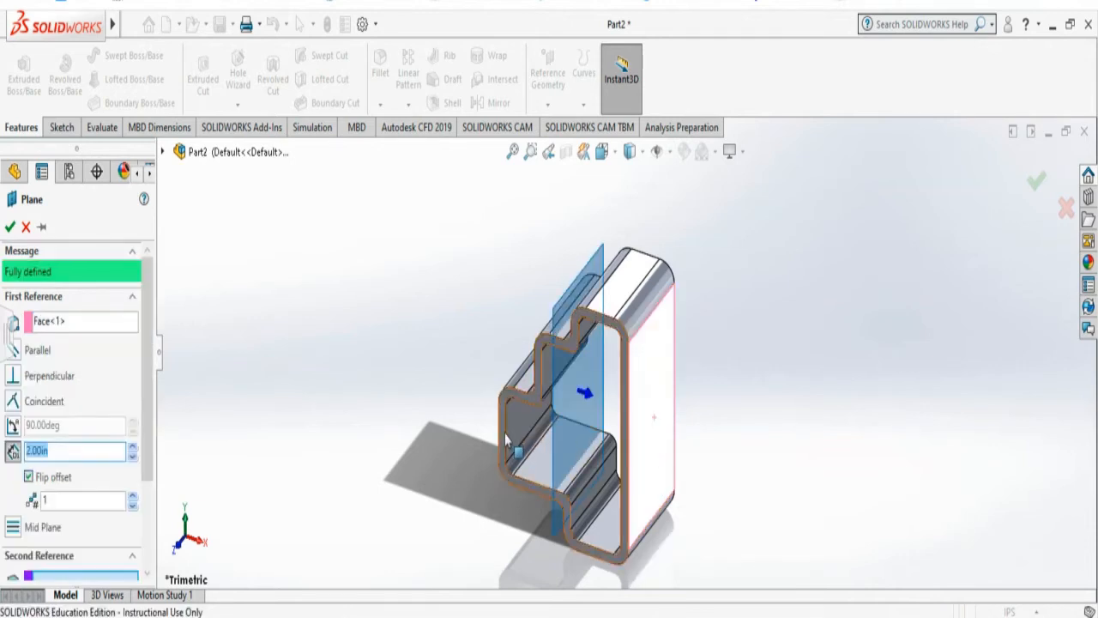
# Angle the plane 43.00deg from the side face through an inner profile edge
pyautogui.click(523, 442)
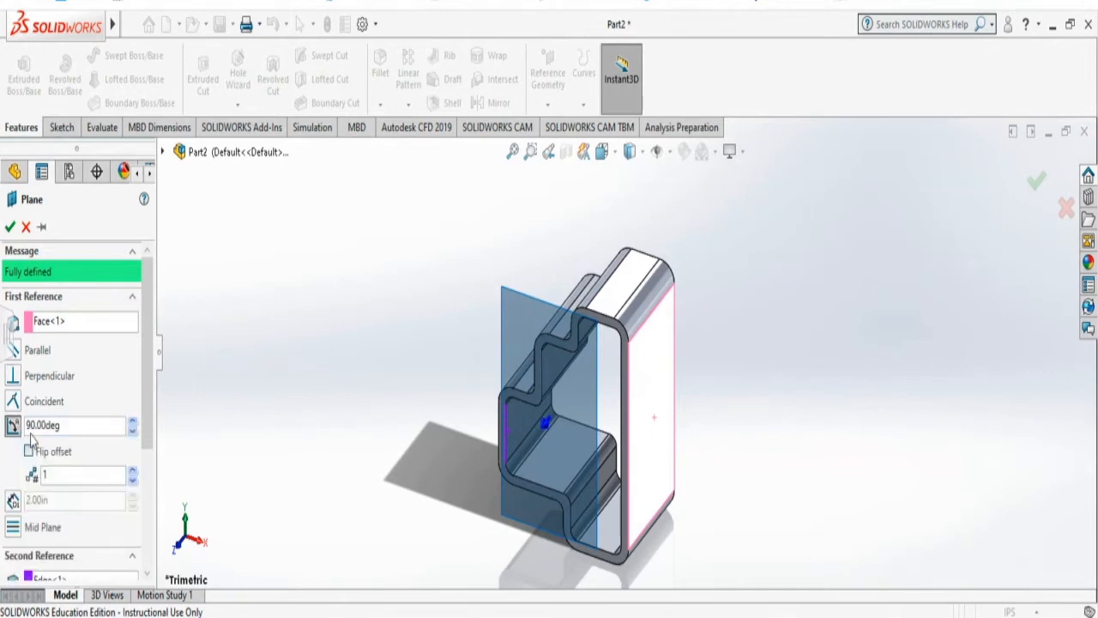
pyautogui.click(76, 425)
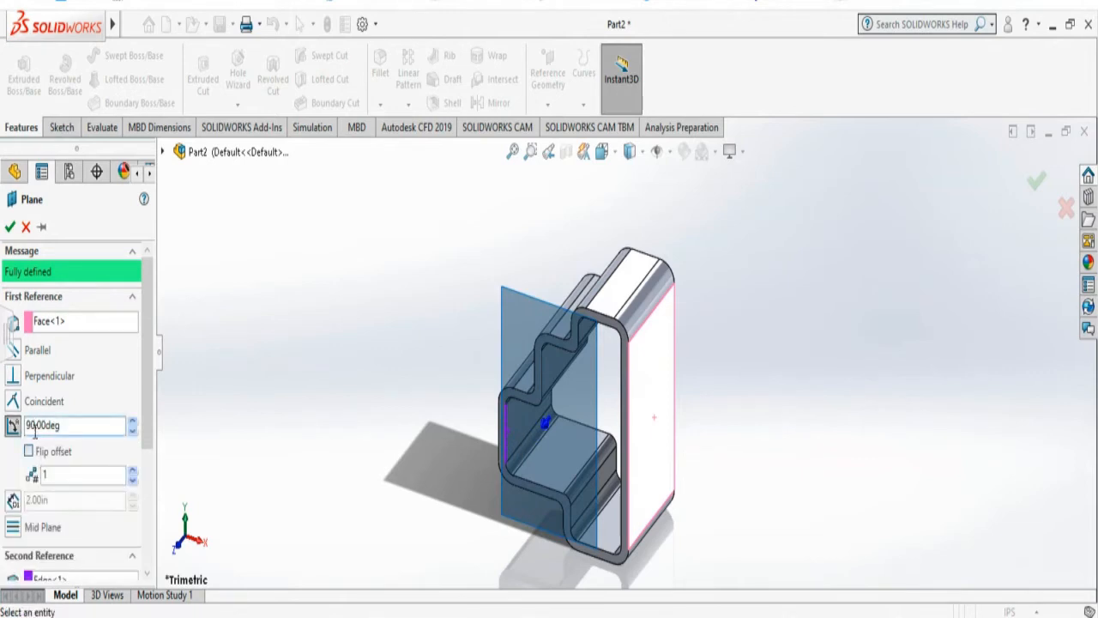
pyautogui.write('43.00deg')
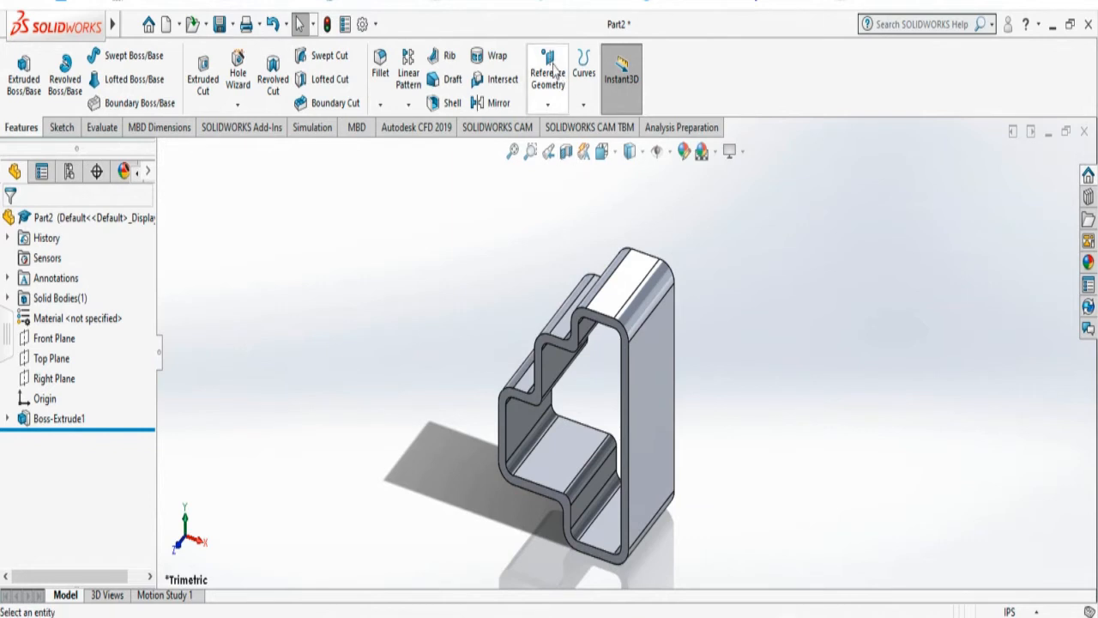
pyautogui.moveTo(547, 73)
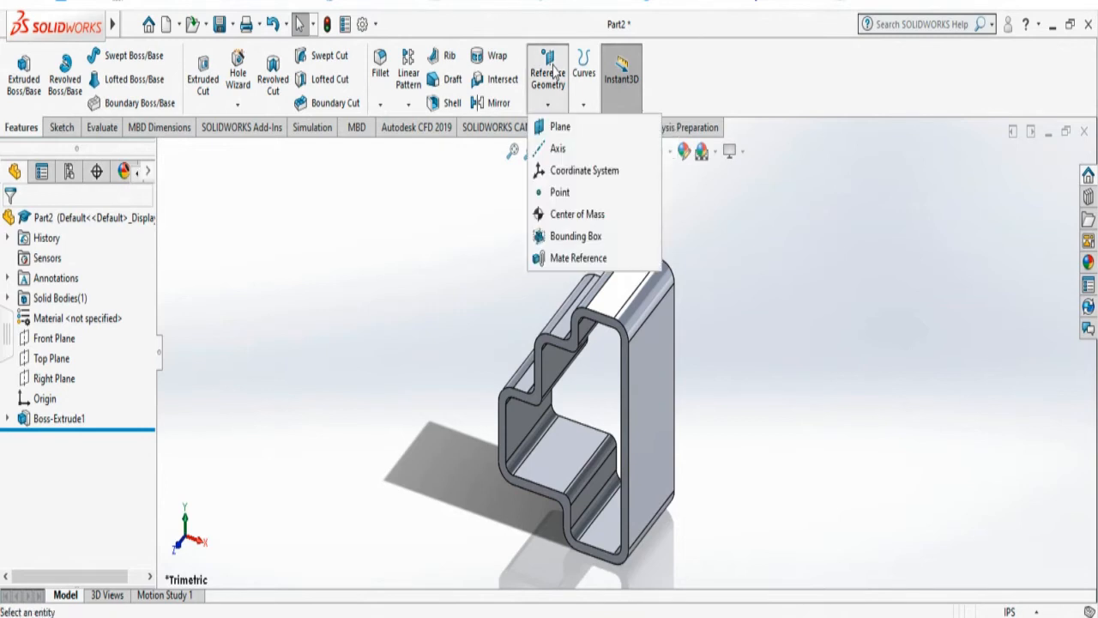
pyautogui.click(559, 127)
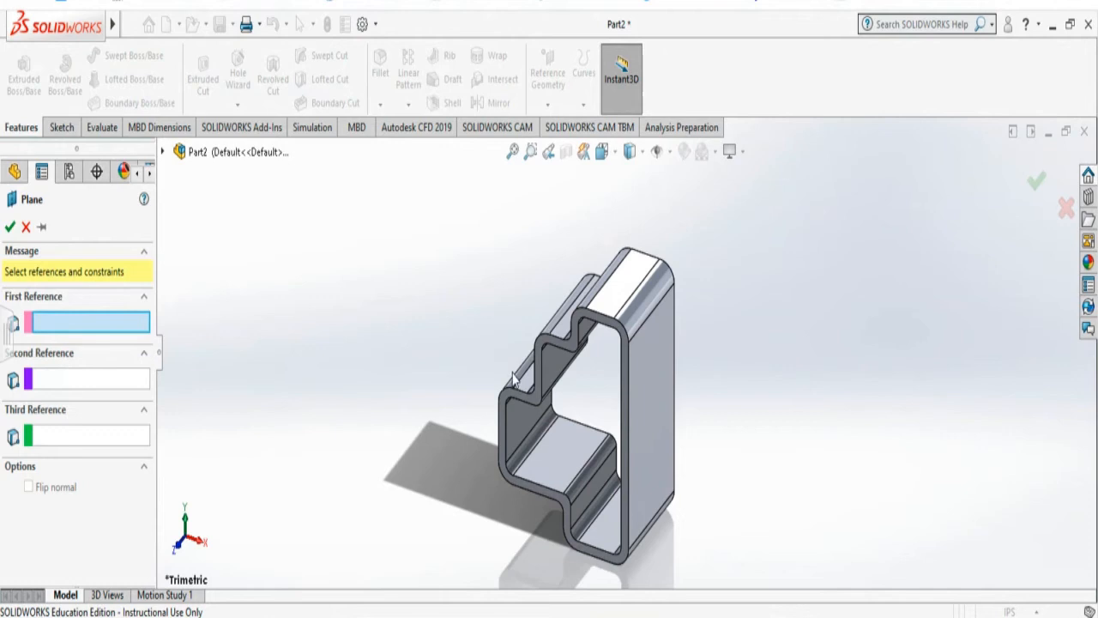
pyautogui.click(530, 386)
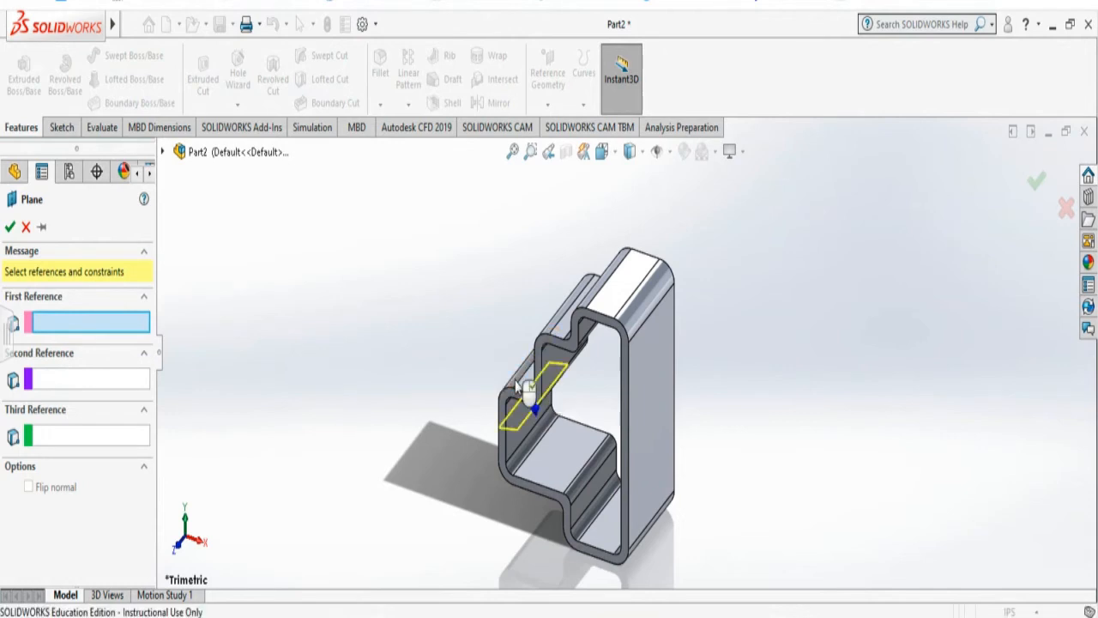
pyautogui.click(528, 386)
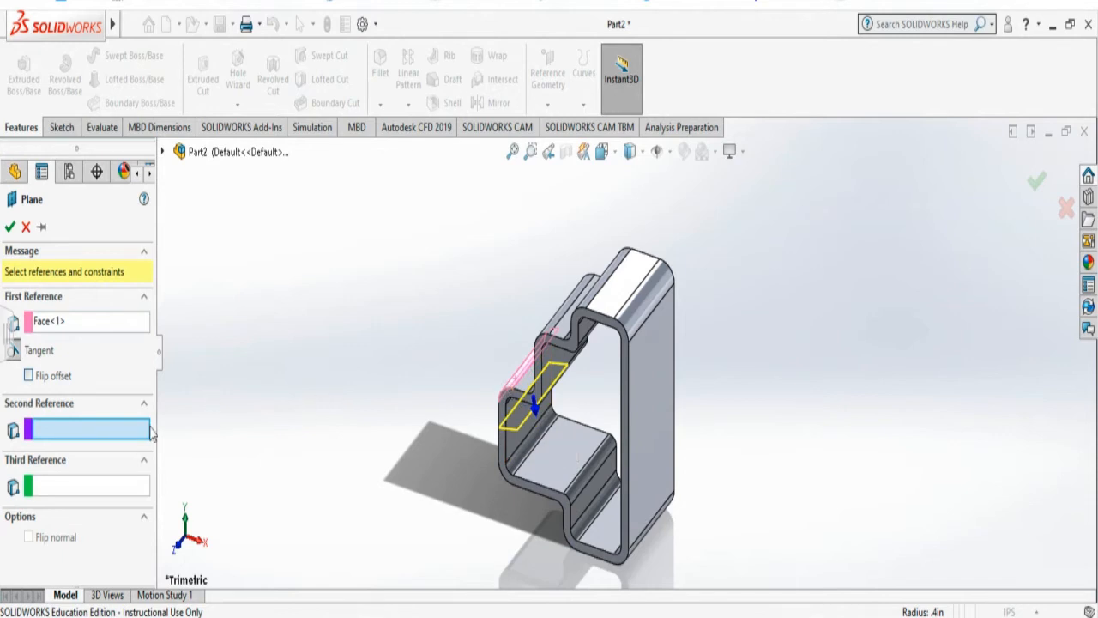
pyautogui.moveTo(109, 434)
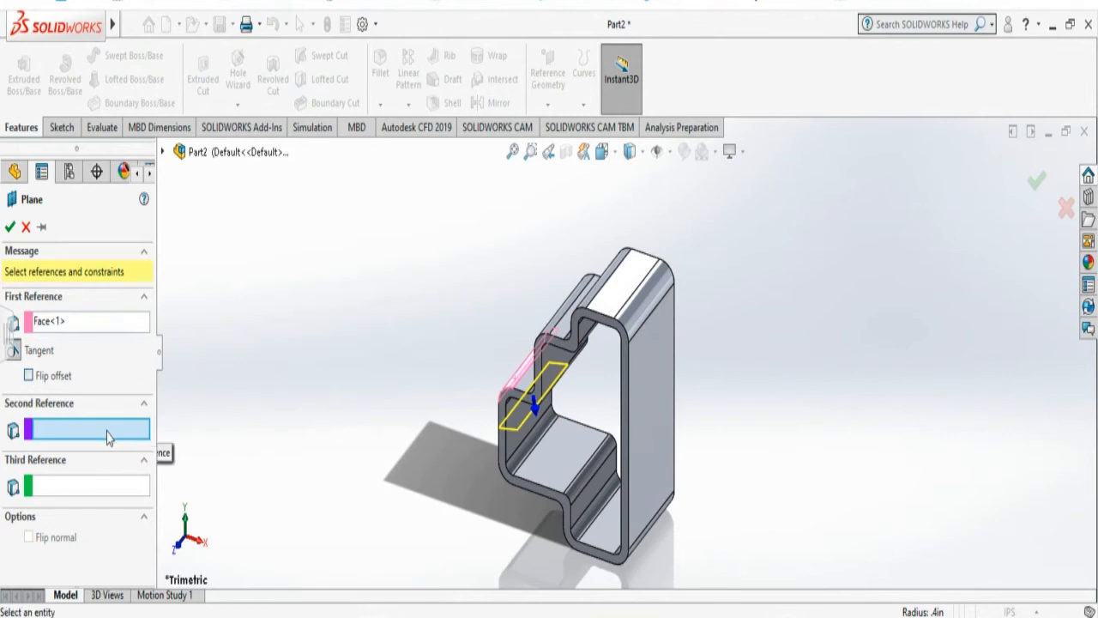
pyautogui.moveTo(502, 446)
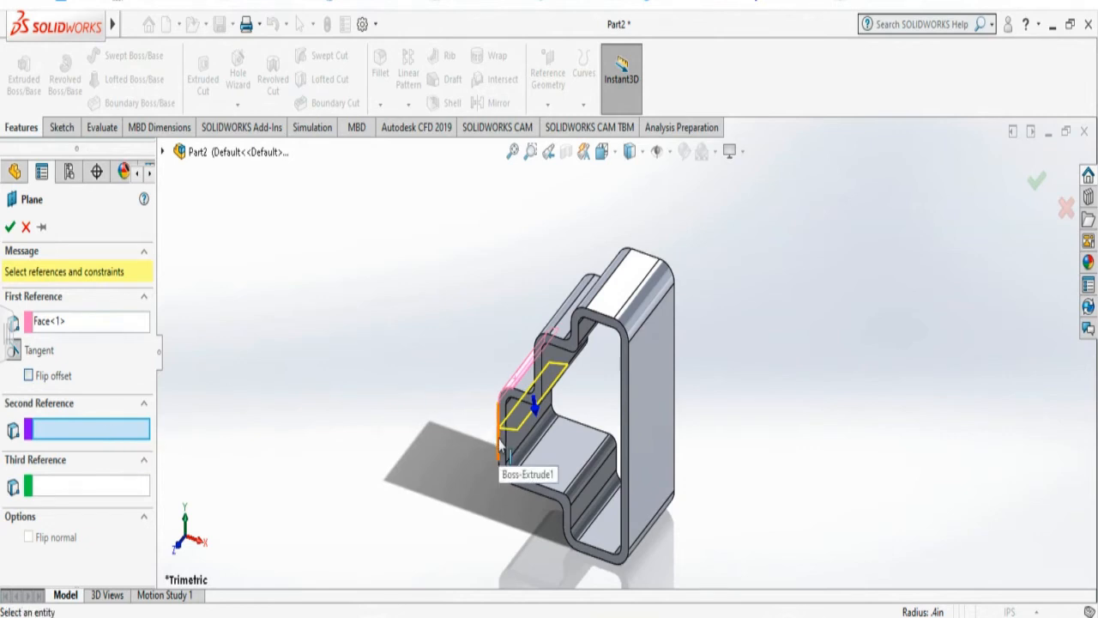
pyautogui.click(511, 450)
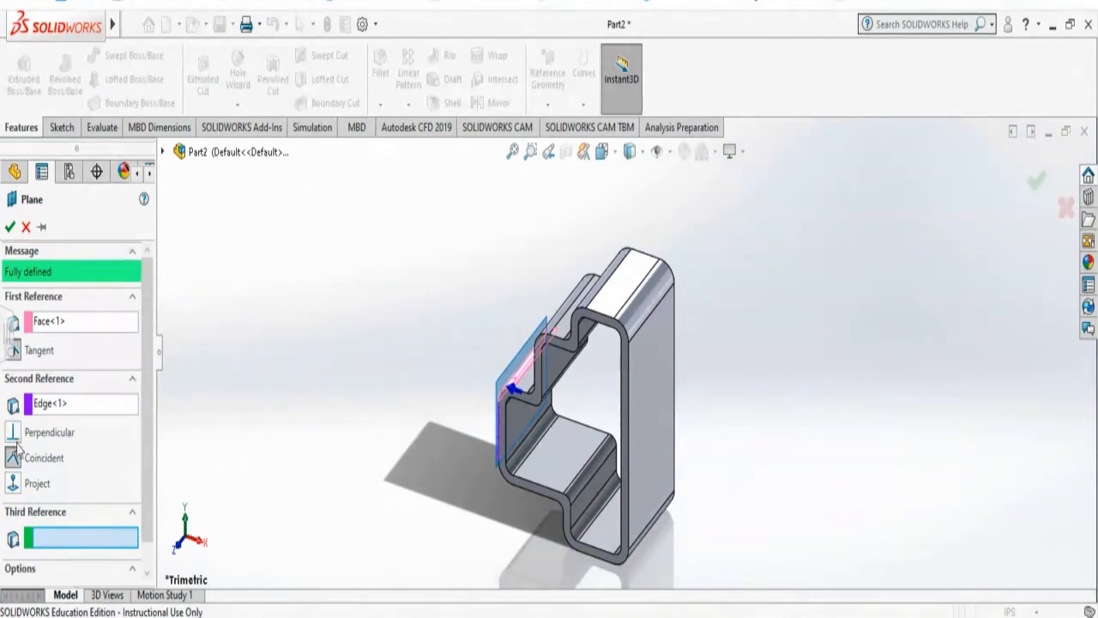
pyautogui.moveTo(483, 422)
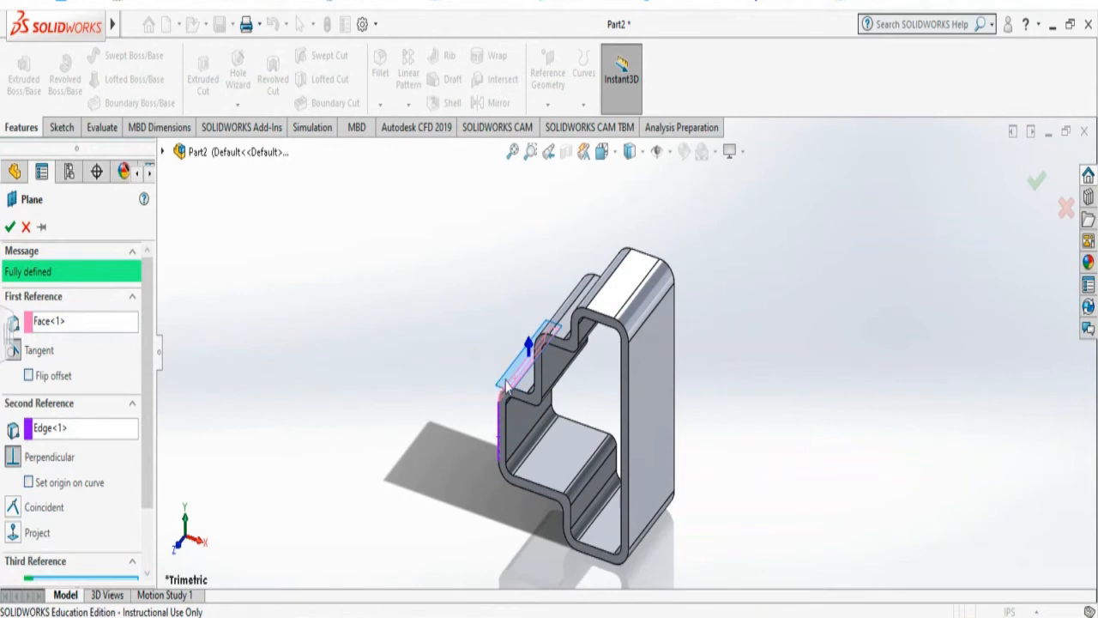
pyautogui.moveTo(344, 450)
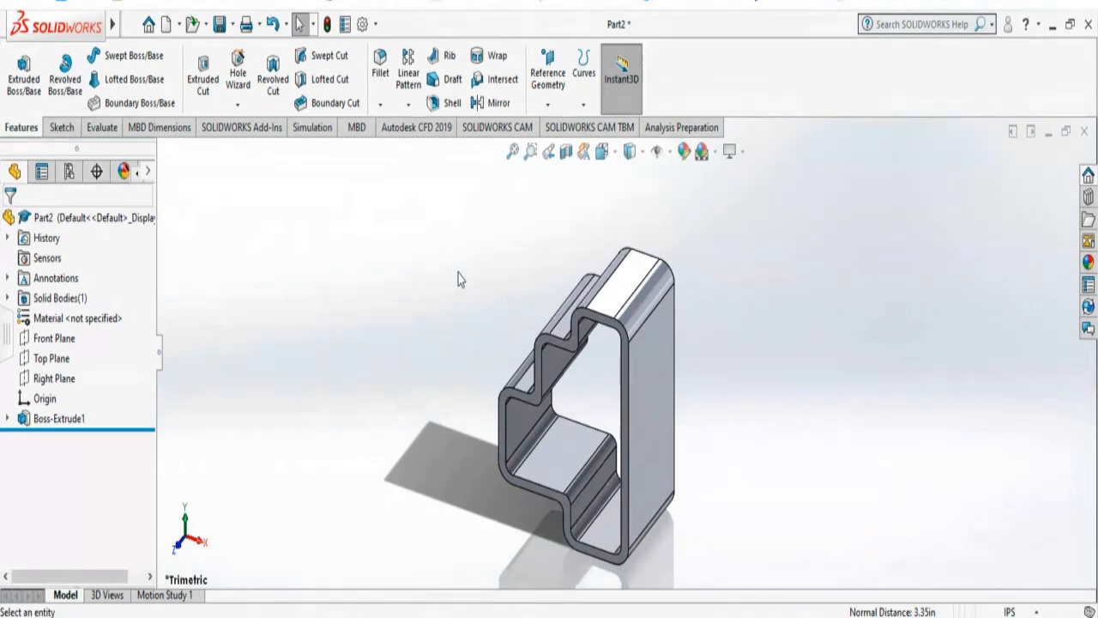
# Start a new reference plane with the outer side face as first reference
pyautogui.click(547, 73)
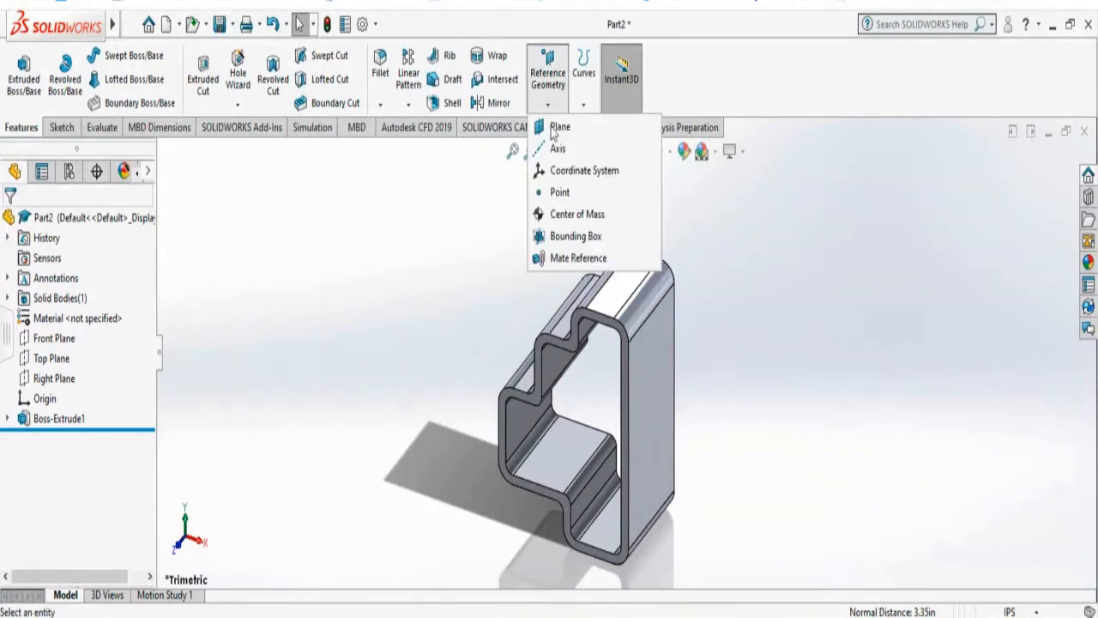
pyautogui.click(560, 127)
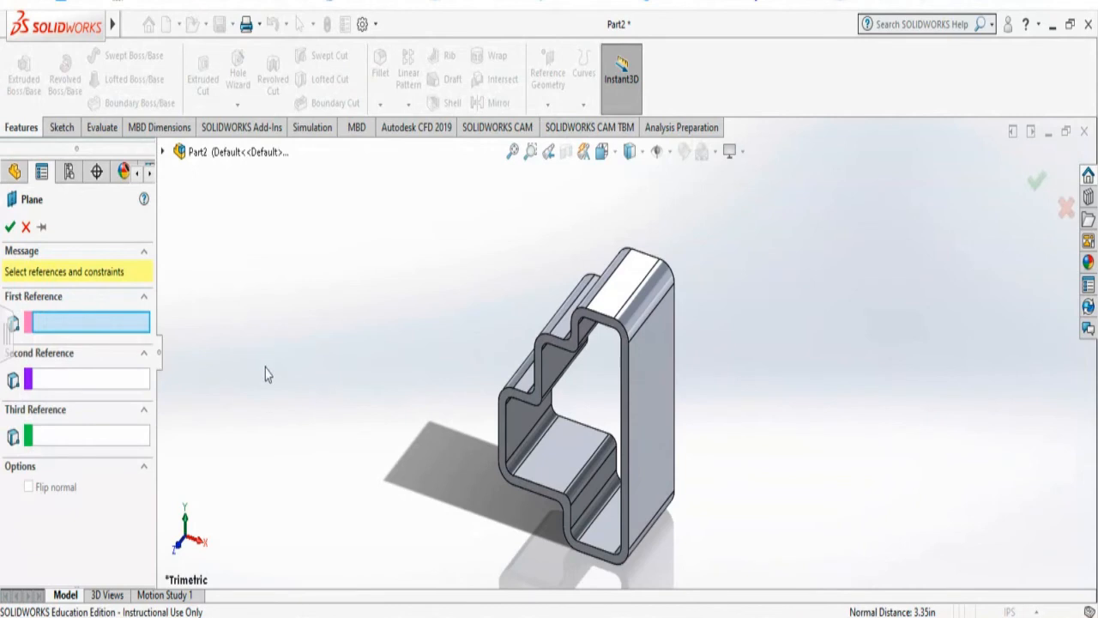
pyautogui.moveTo(657, 438)
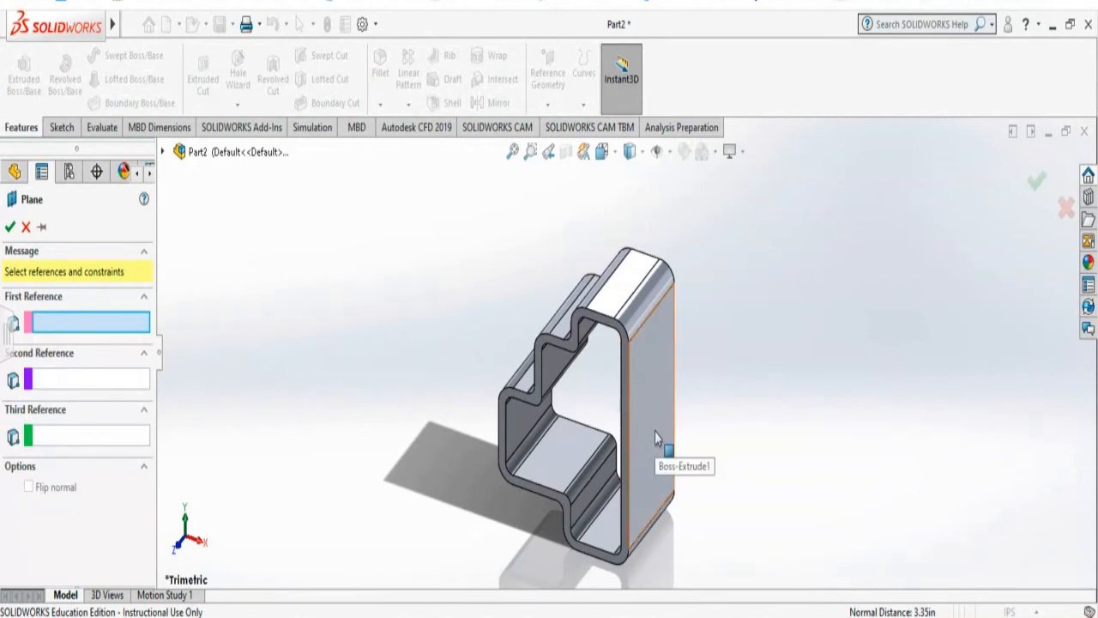
pyautogui.click(661, 429)
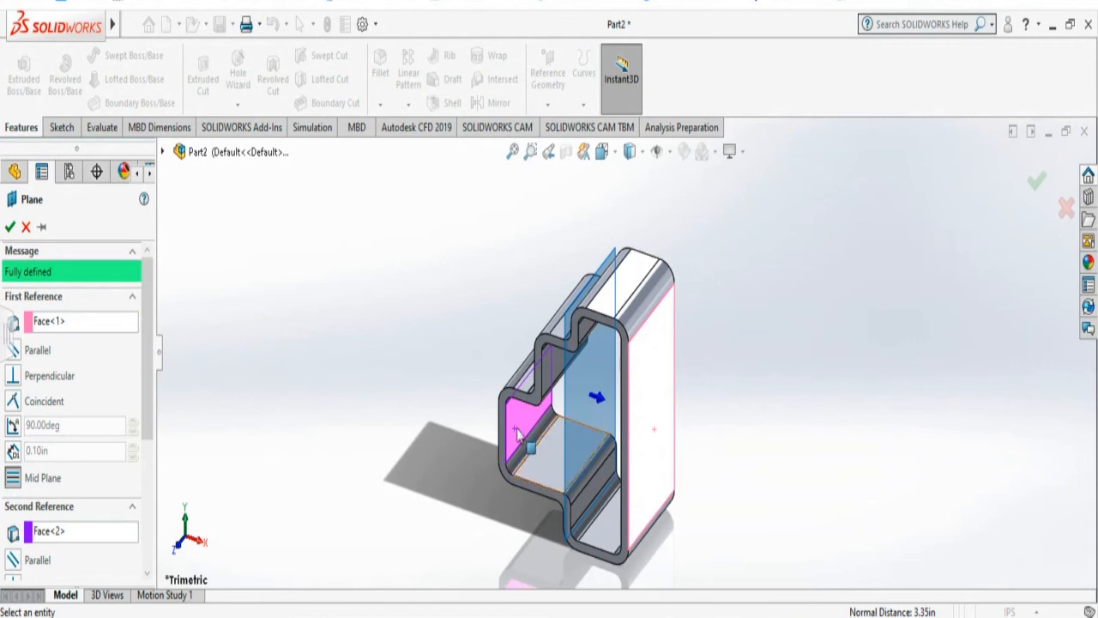
pyautogui.moveTo(562, 442)
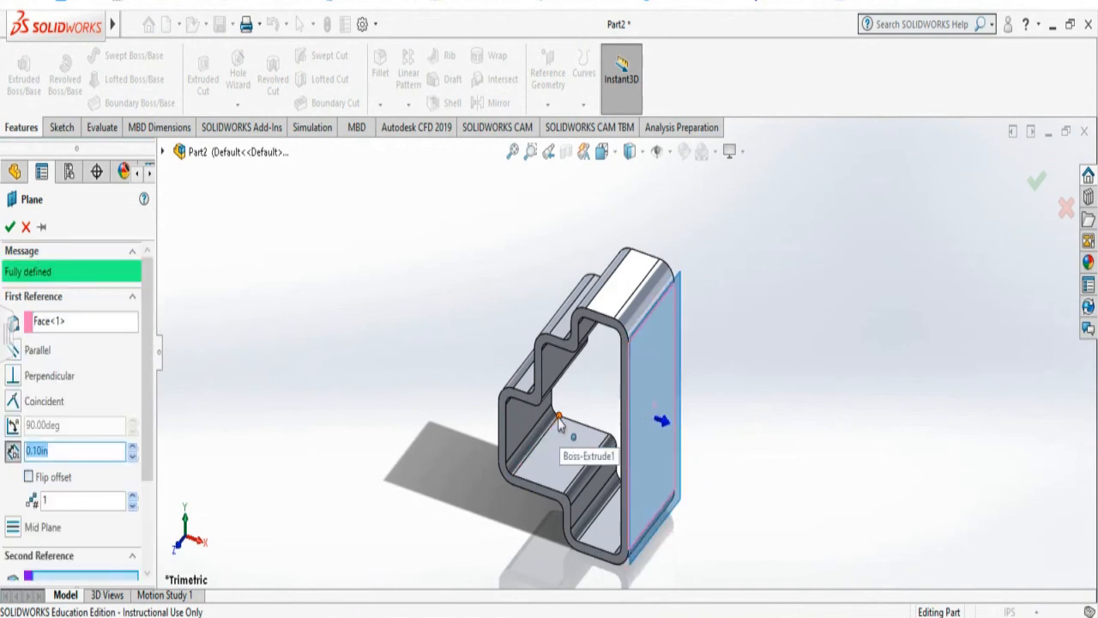
# Use the lower inner corner vertex as the plane's coincident second reference
pyautogui.click(573, 424)
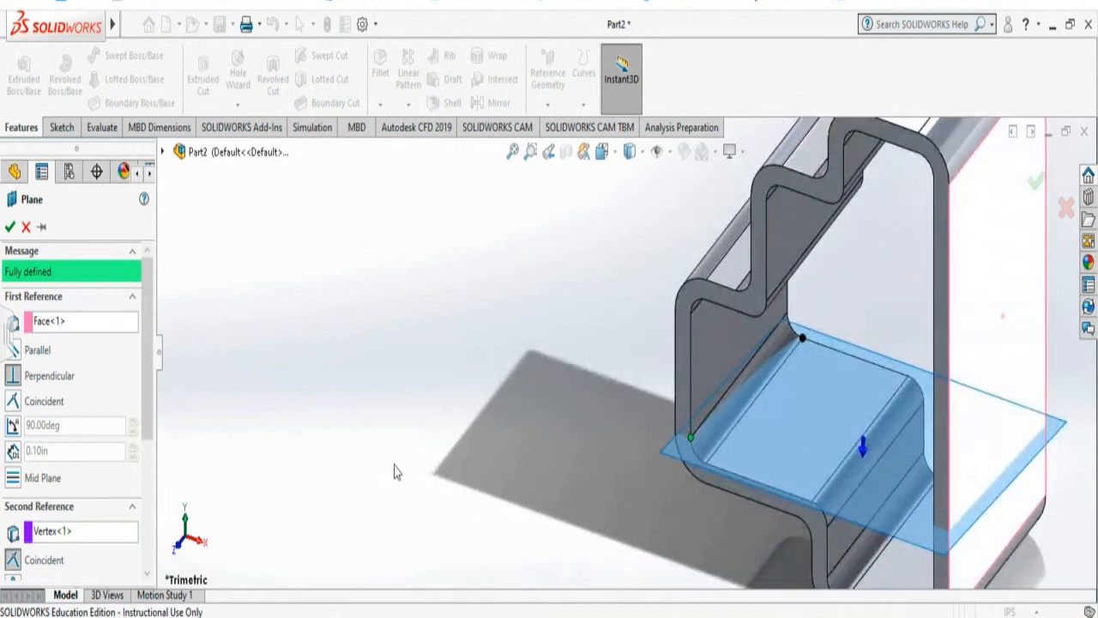
pyautogui.moveTo(997, 290)
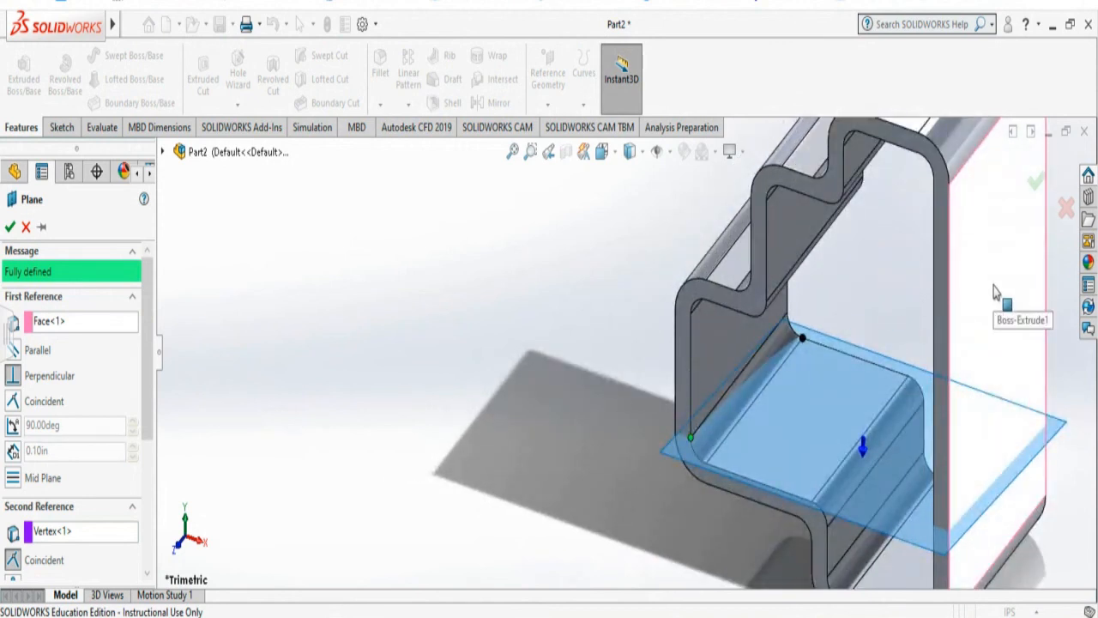